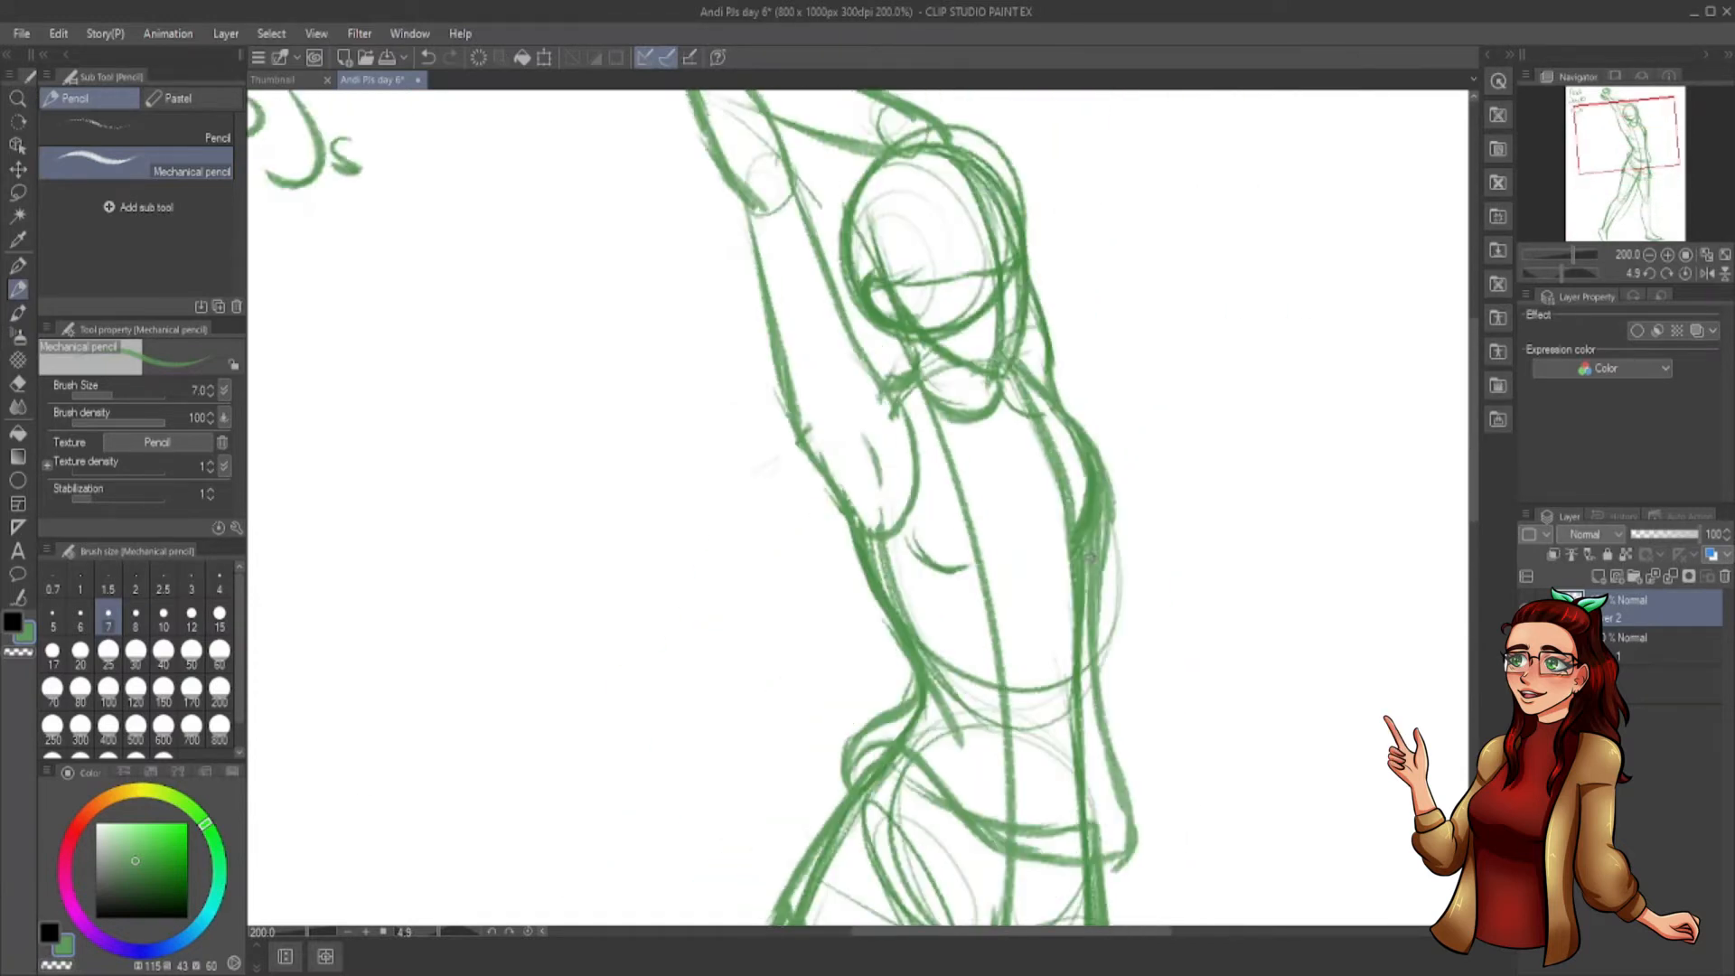
Zoom in on the face and sketch the closed eyes and brows in darker green
scroll(down, 3)
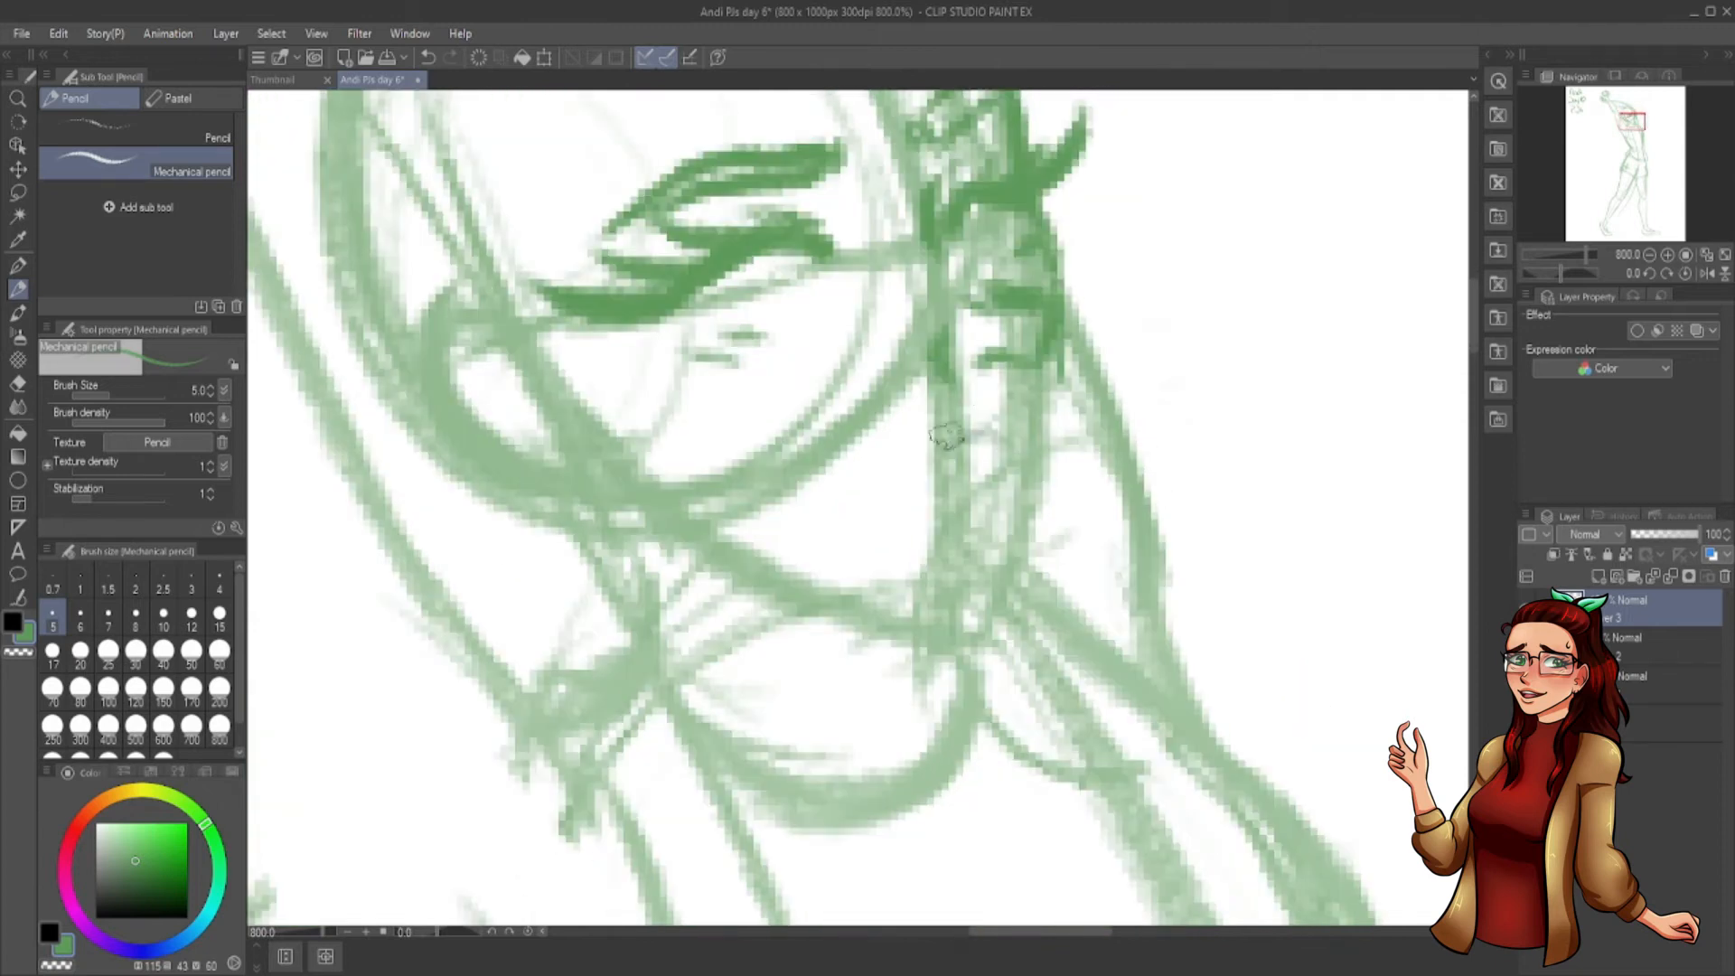
Trace the eyelashes, nose and jawline in black with the Mapping pen
drag(940, 443, 714, 570)
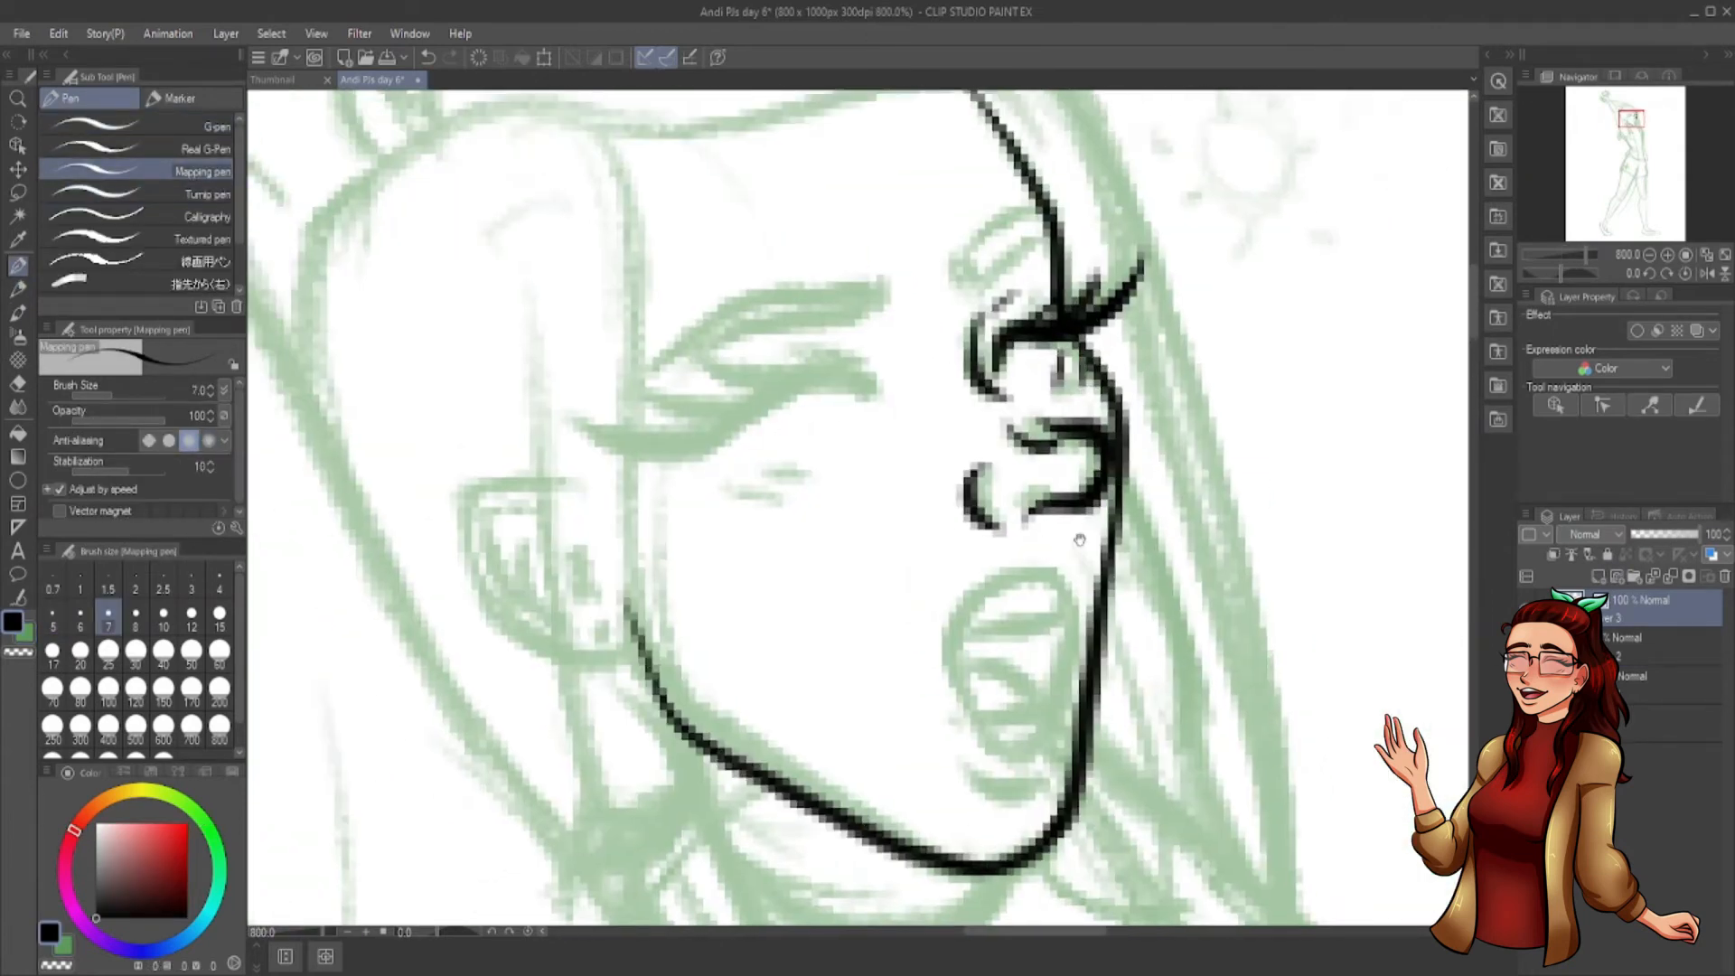
Ink the ear, open mouth, brows, arms and shoulders in black, zooming out to 400%
drag(1079, 540, 696, 508)
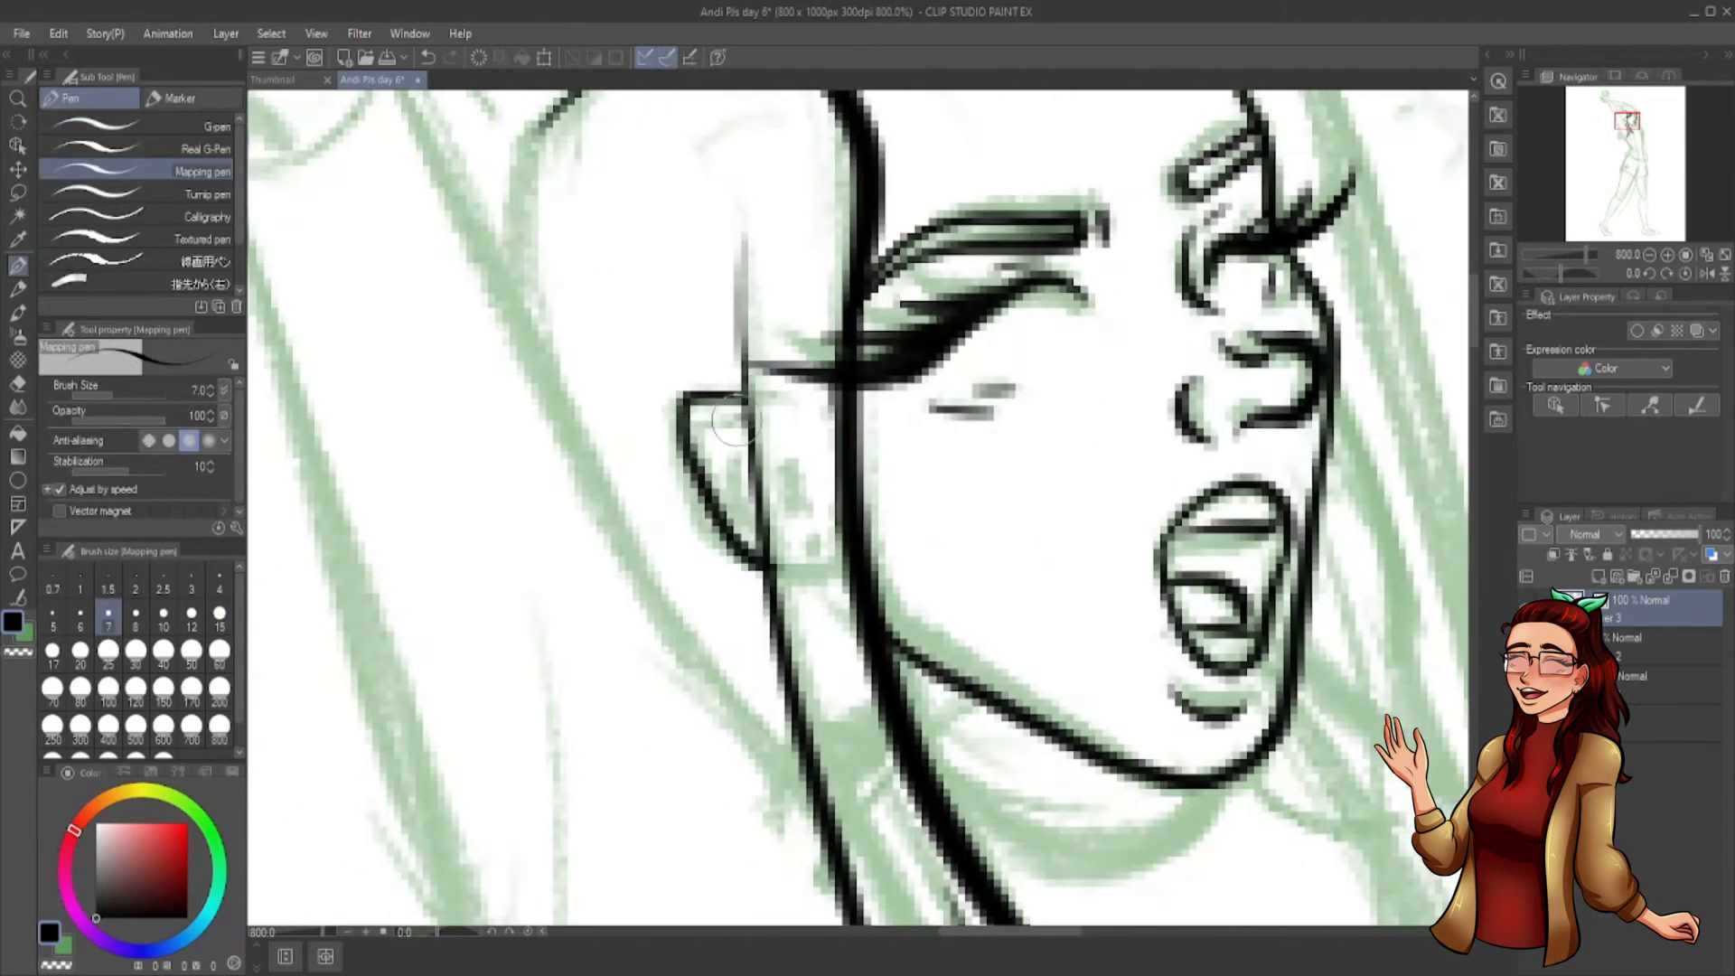
scroll(down, 3)
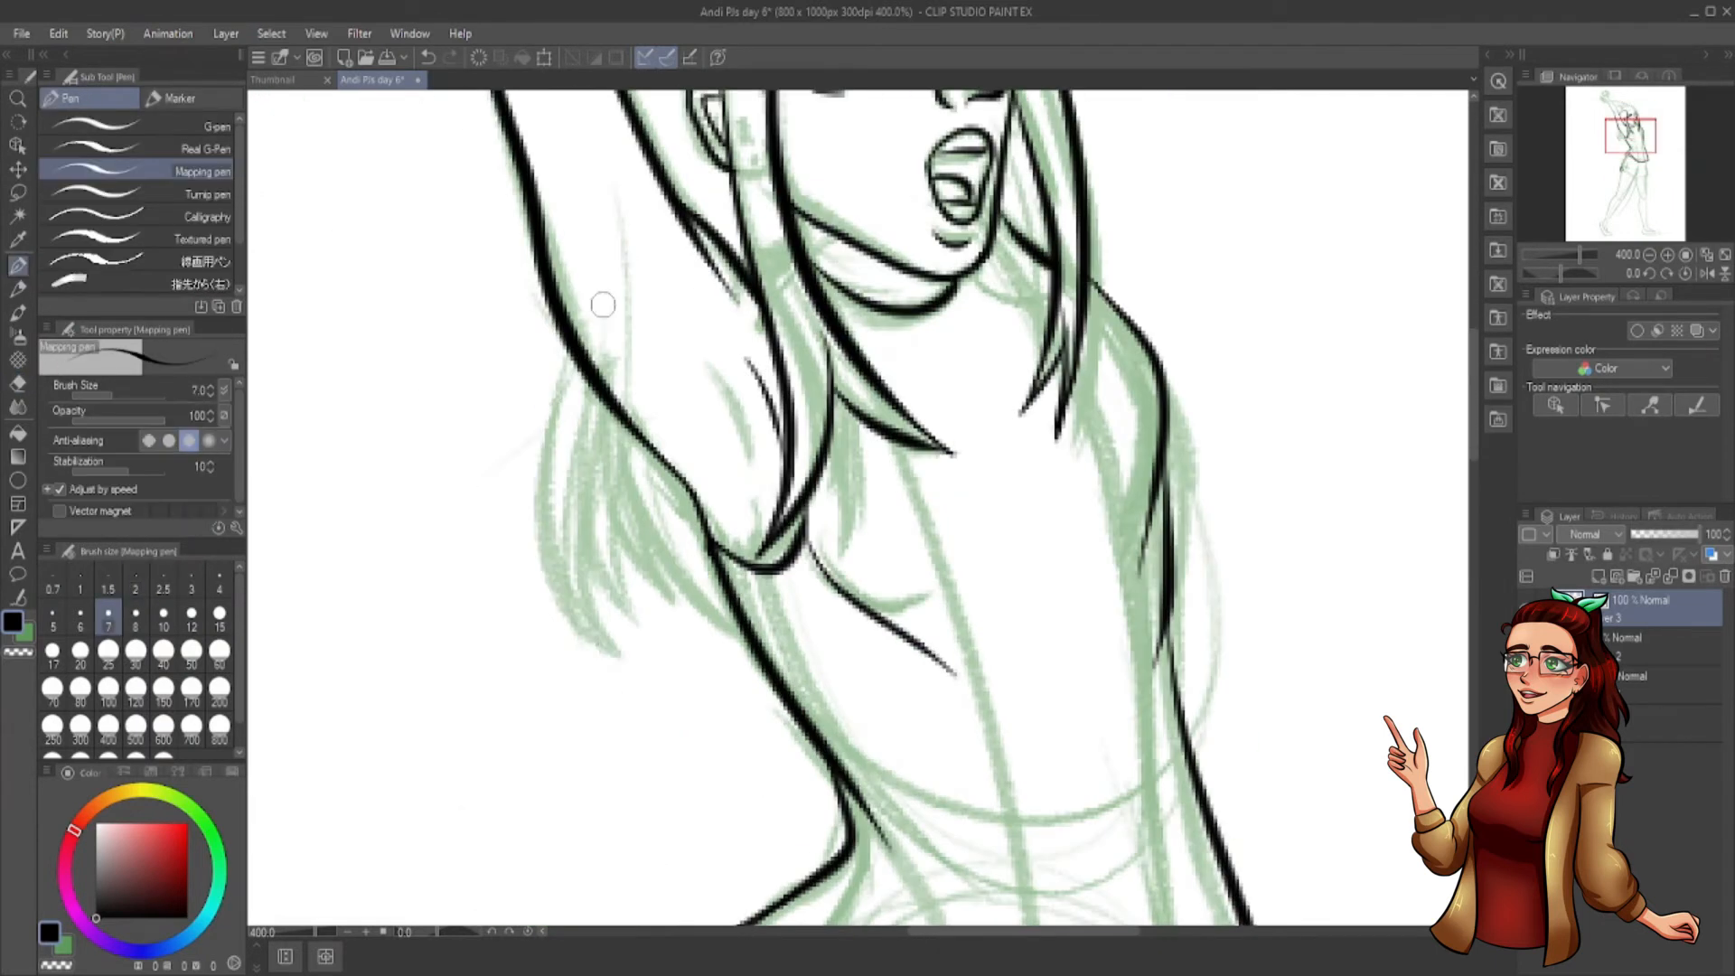
Ink the arm, torso and shorts, then type the caption 'INKTOBER 2021 DAY 6 - PJS ANDI'
drag(603, 305, 667, 631)
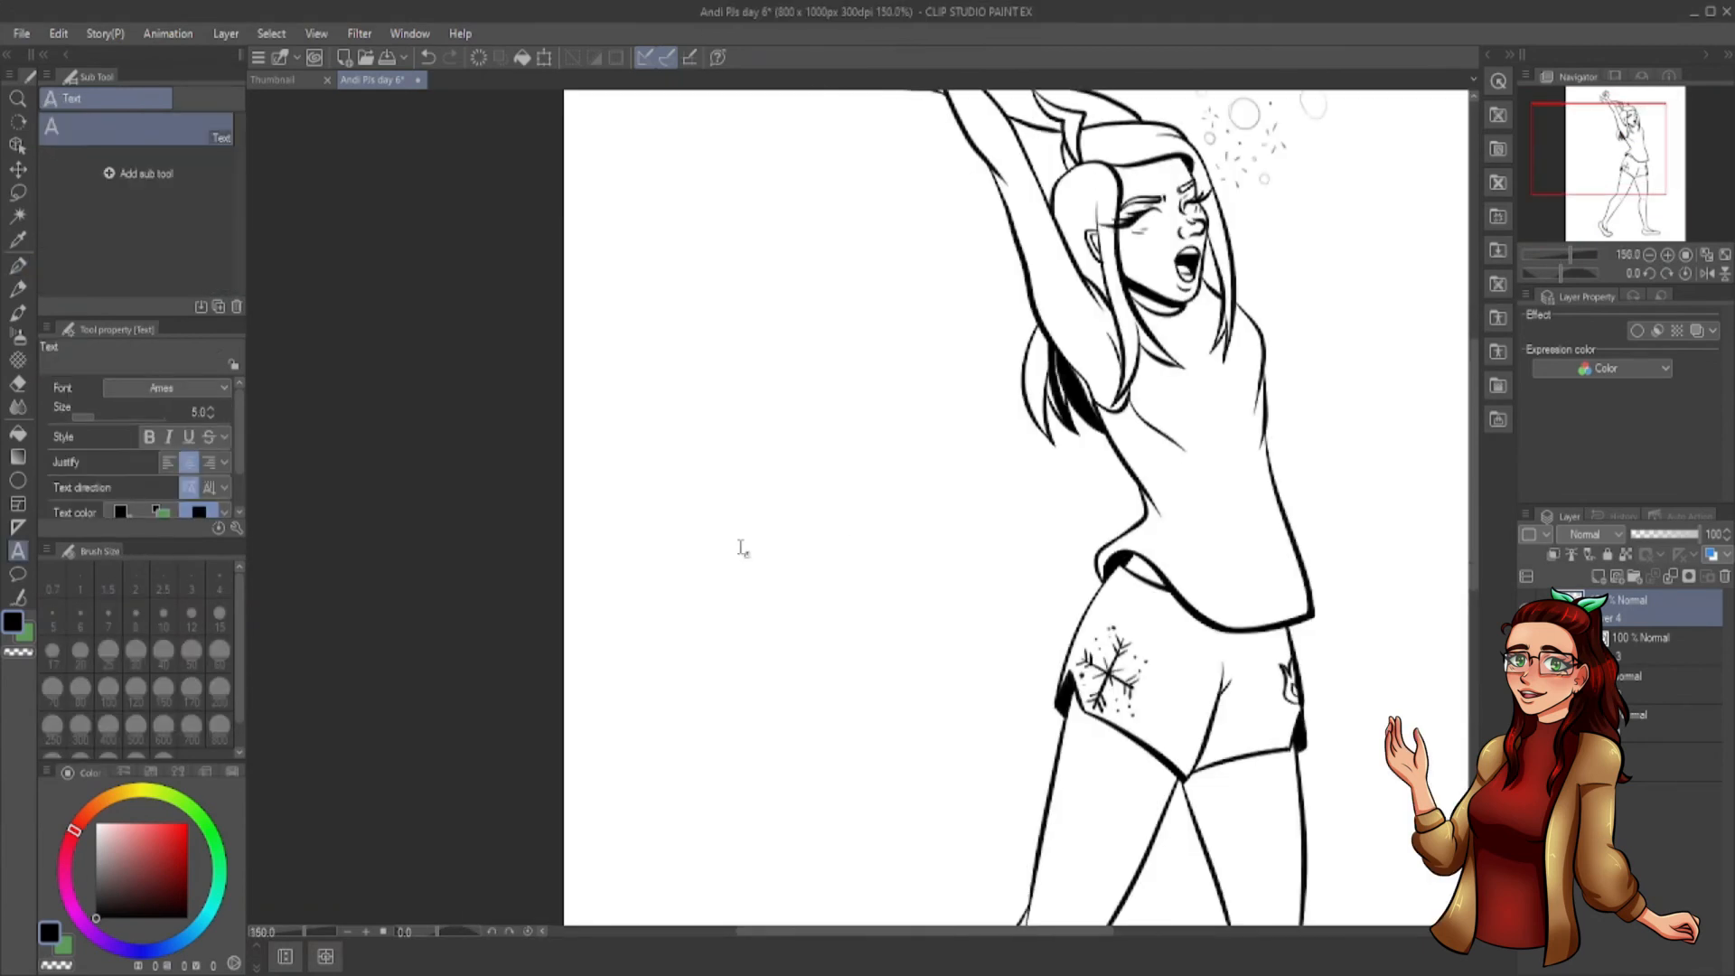
text(INKTOBER 2021 DAY 6 - PJS ANDI)
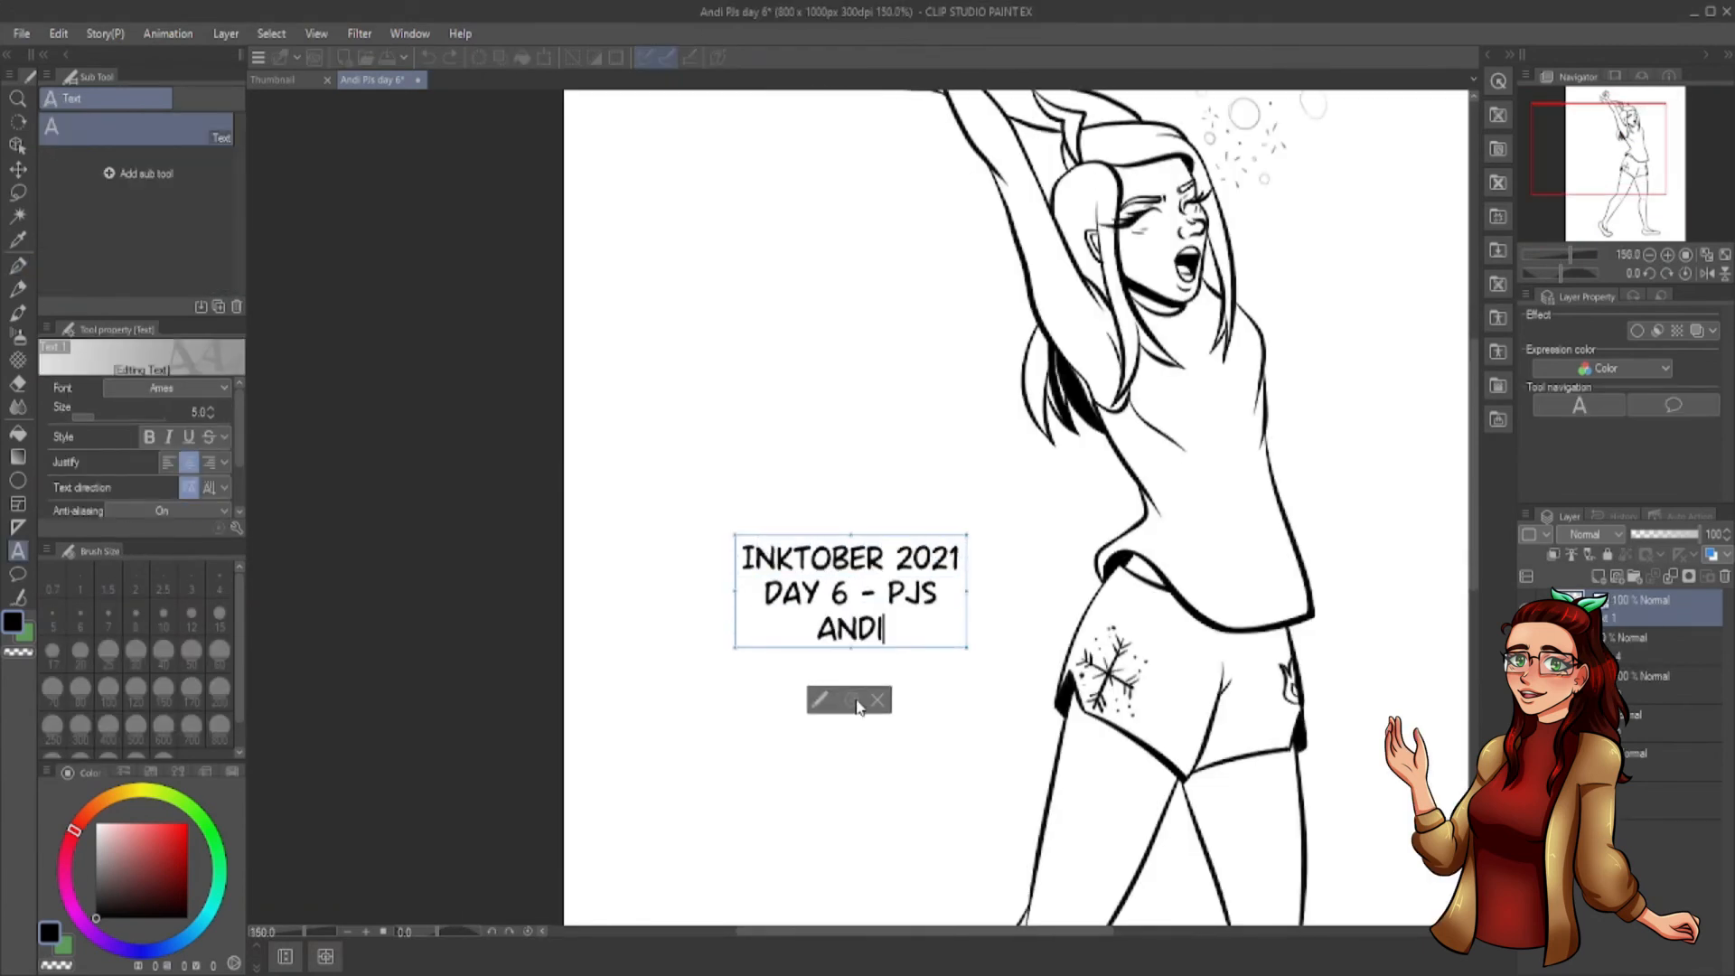